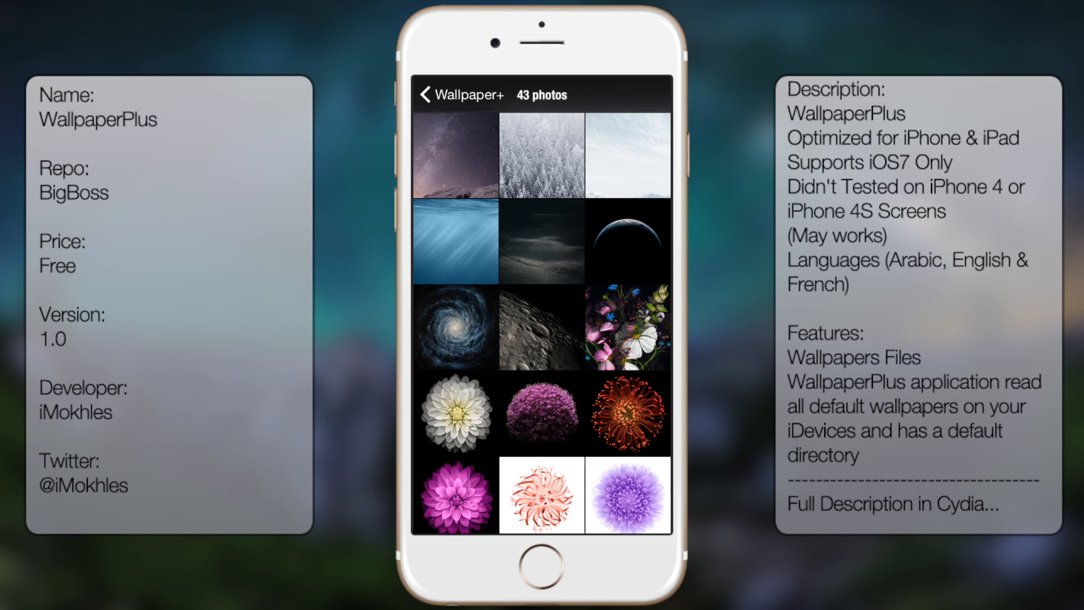
Open the galaxy wallpaper full-size, bring up its share options, and choose edit.
click(455, 327)
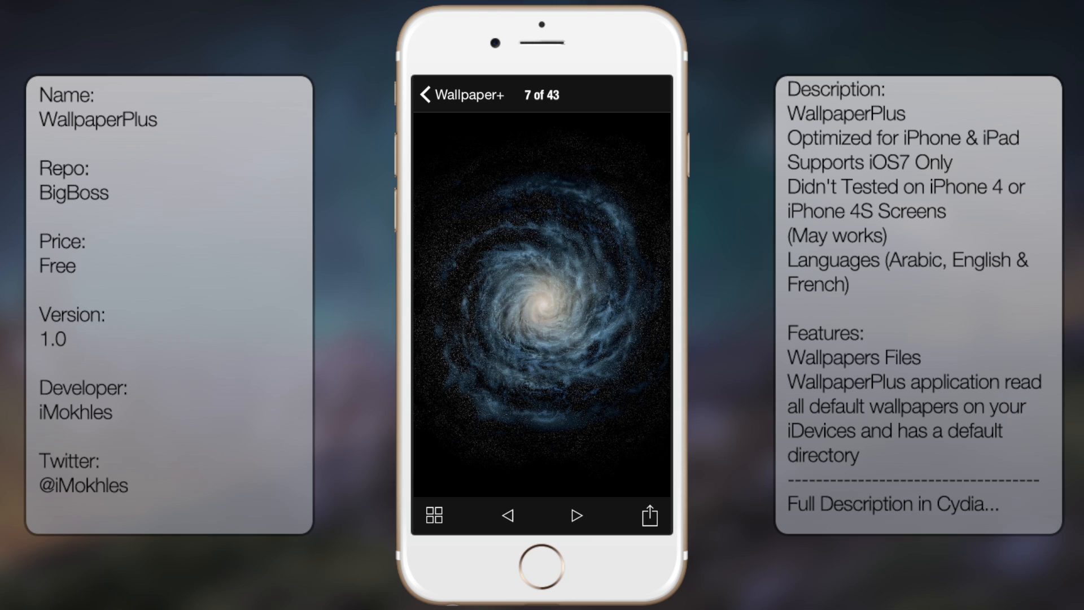
click(646, 515)
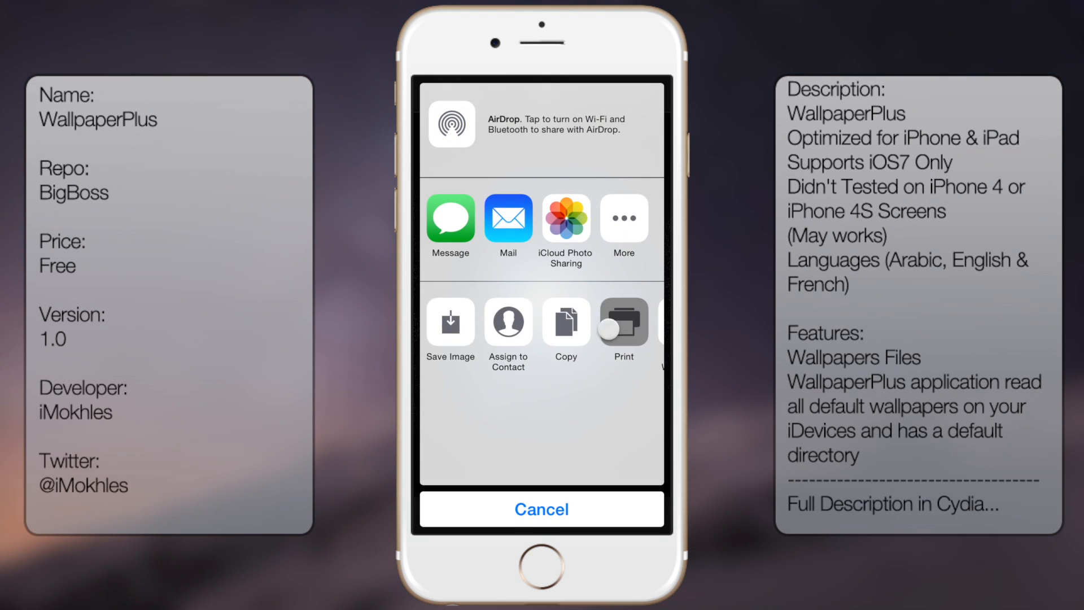
click(541, 509)
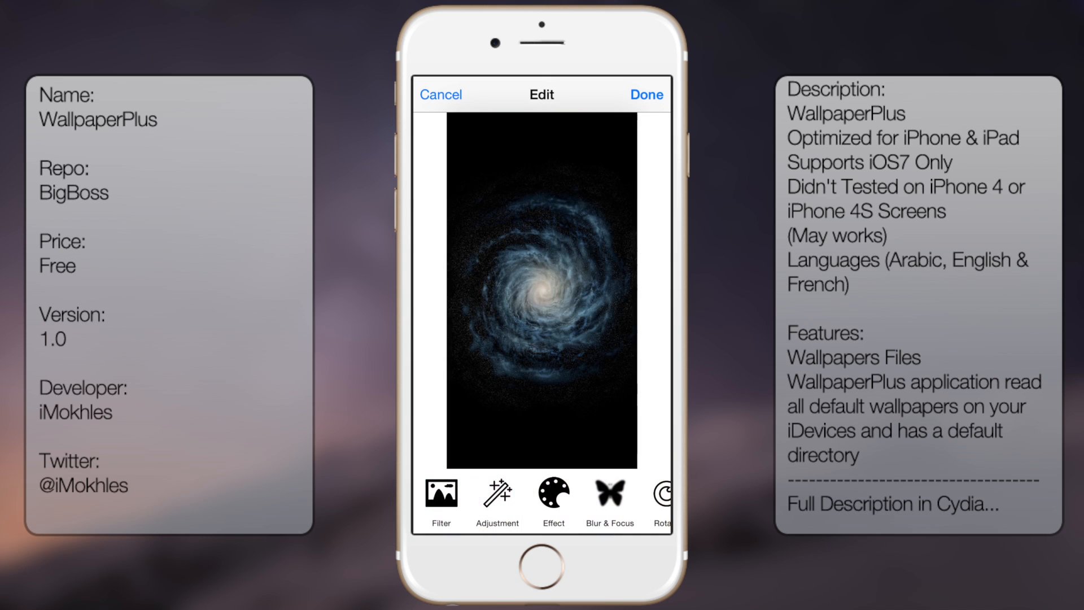
Select an editing tool from the bottom toolbar for the galaxy wallpaper.
click(440, 493)
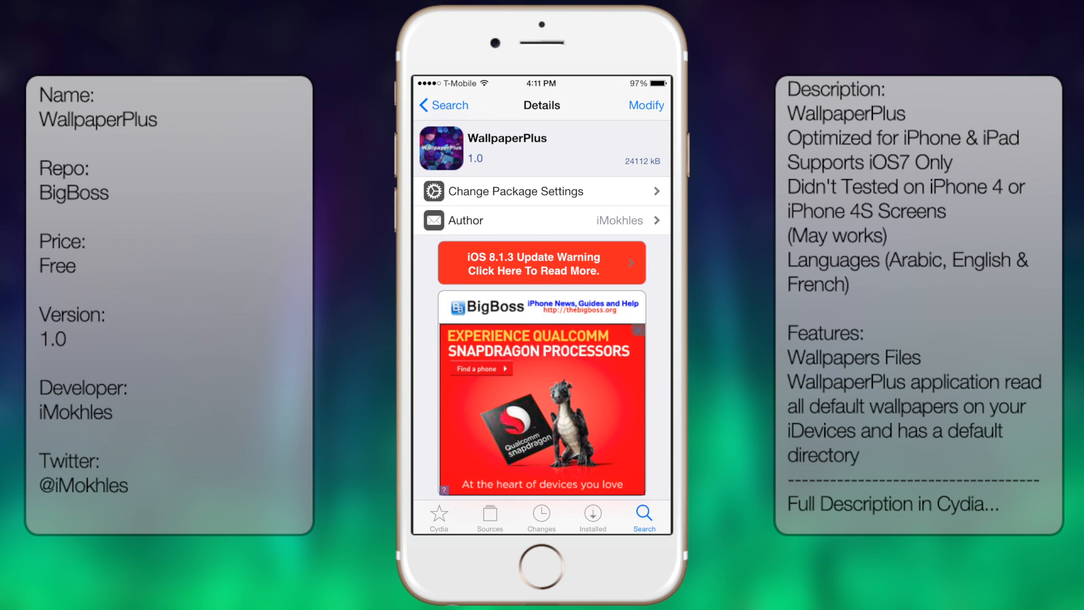
Scroll through the WallpaperPlus 1.0 details page by iMokhles in Cydia.
scroll(down, 3)
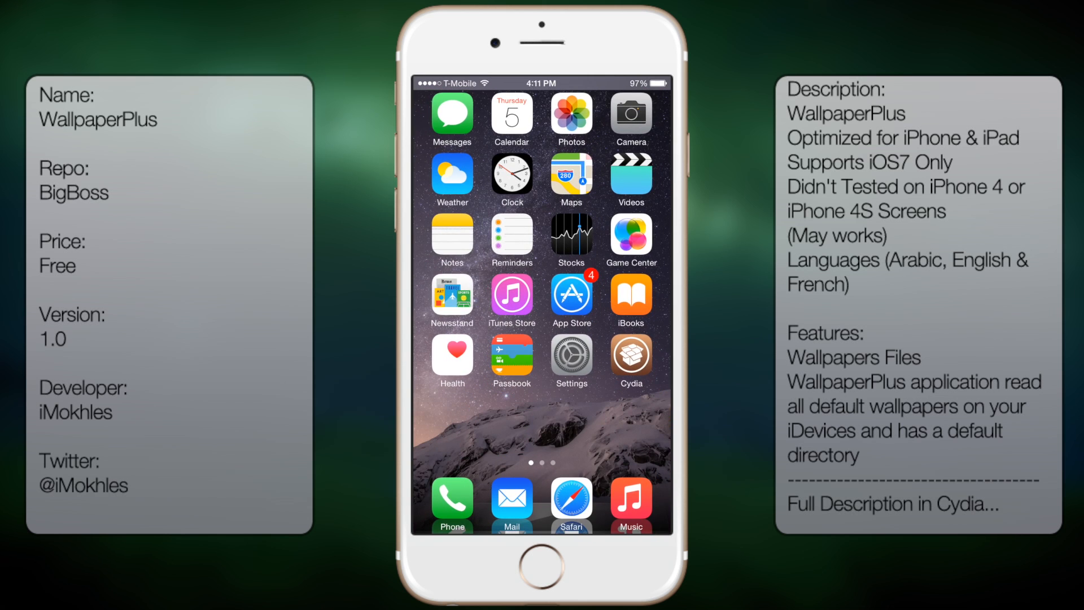
Go from Settings into the WallpaperPlus preferences page showing Enable and Parallax.
click(570, 360)
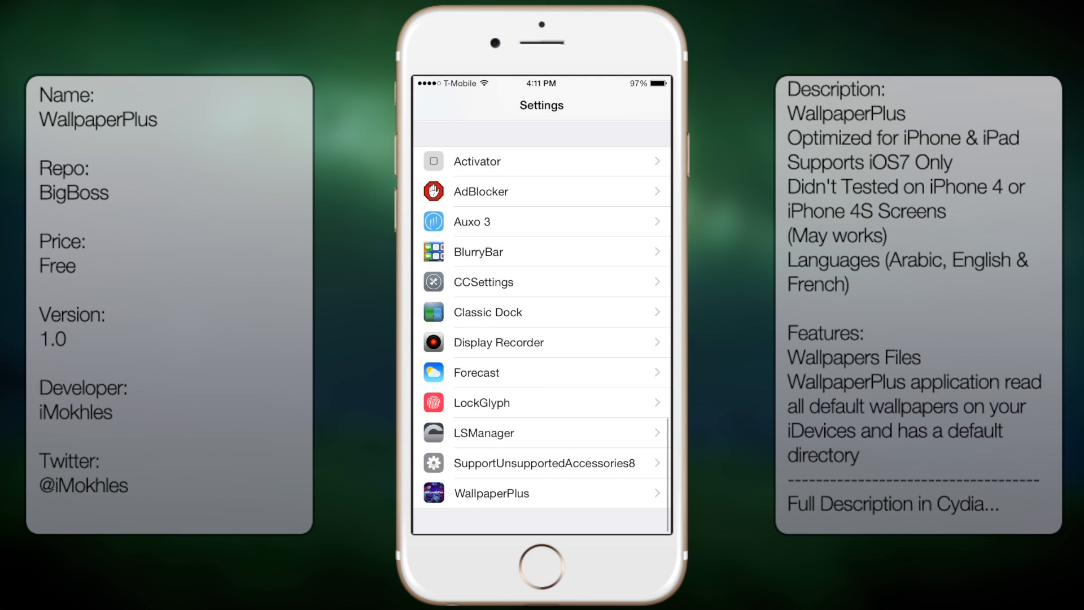
click(491, 493)
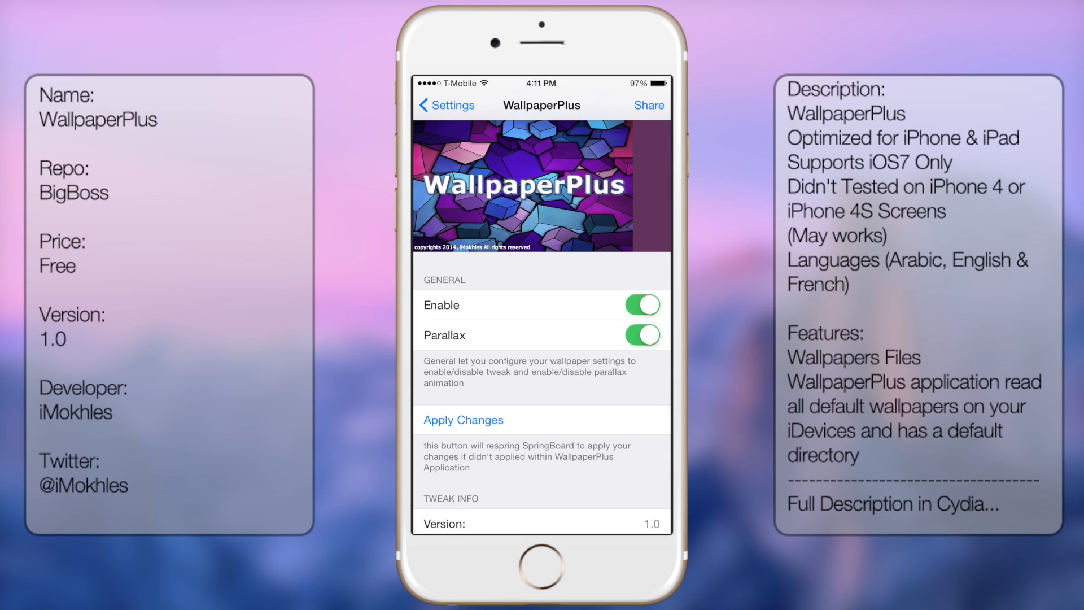
scroll(down, 3)
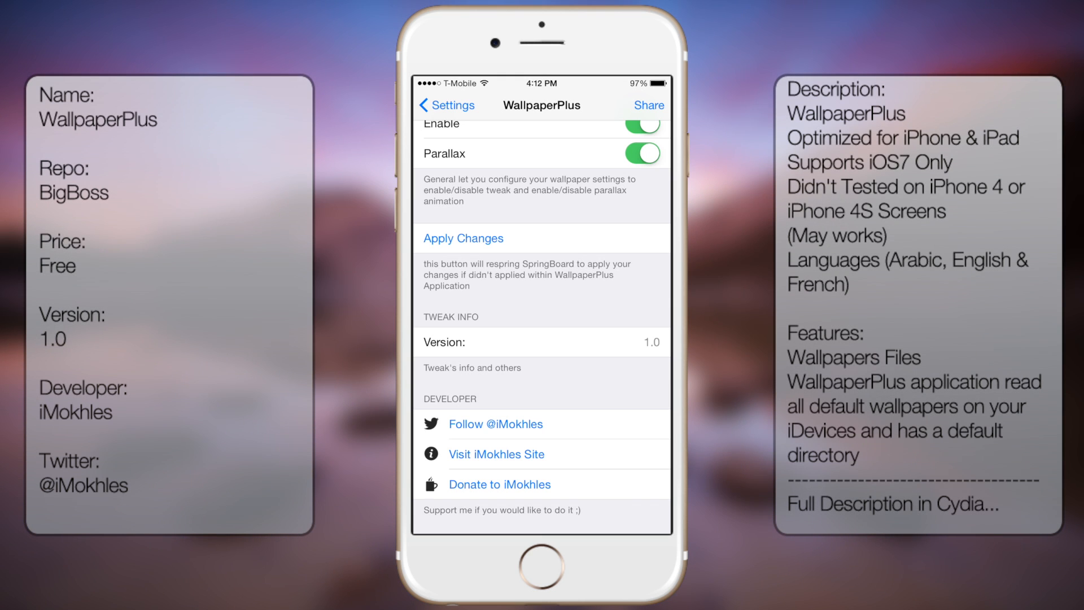
click(446, 105)
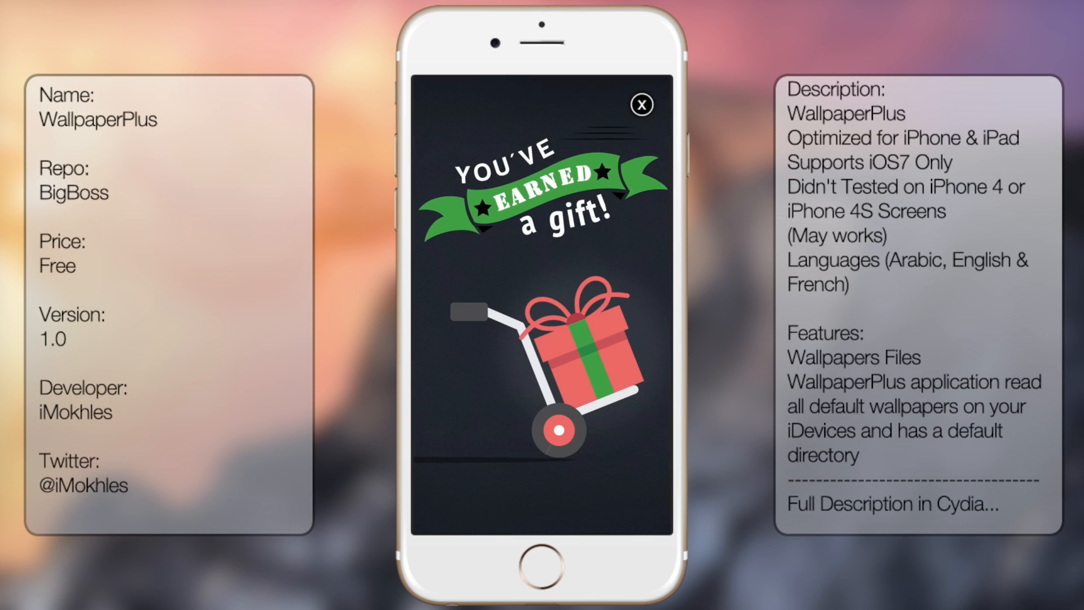
Dismiss the gift ad and the Kim Kardashian Hollywood game ad.
click(642, 104)
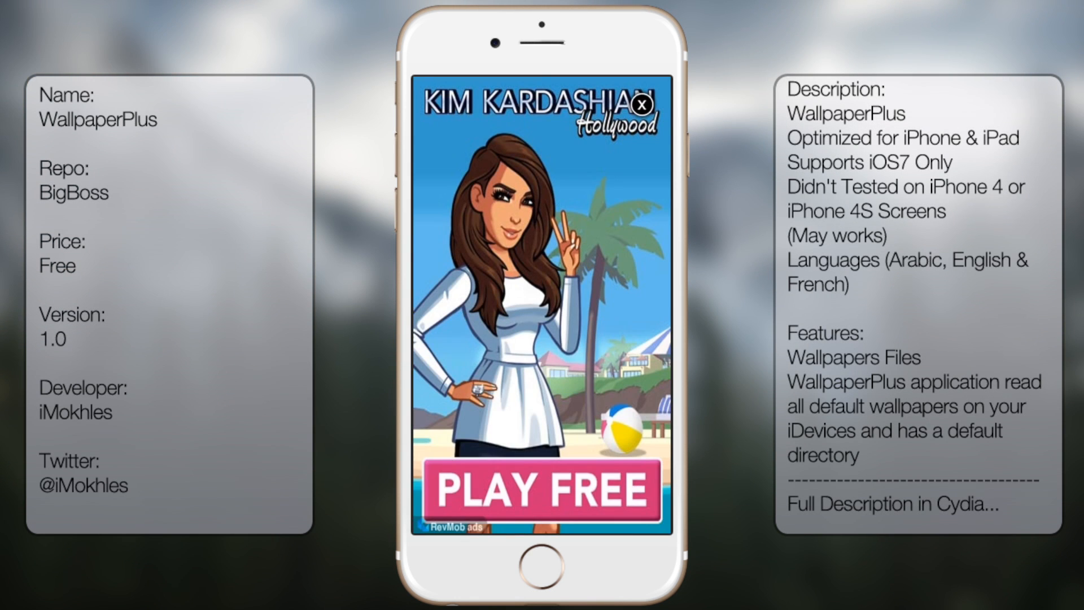
click(643, 103)
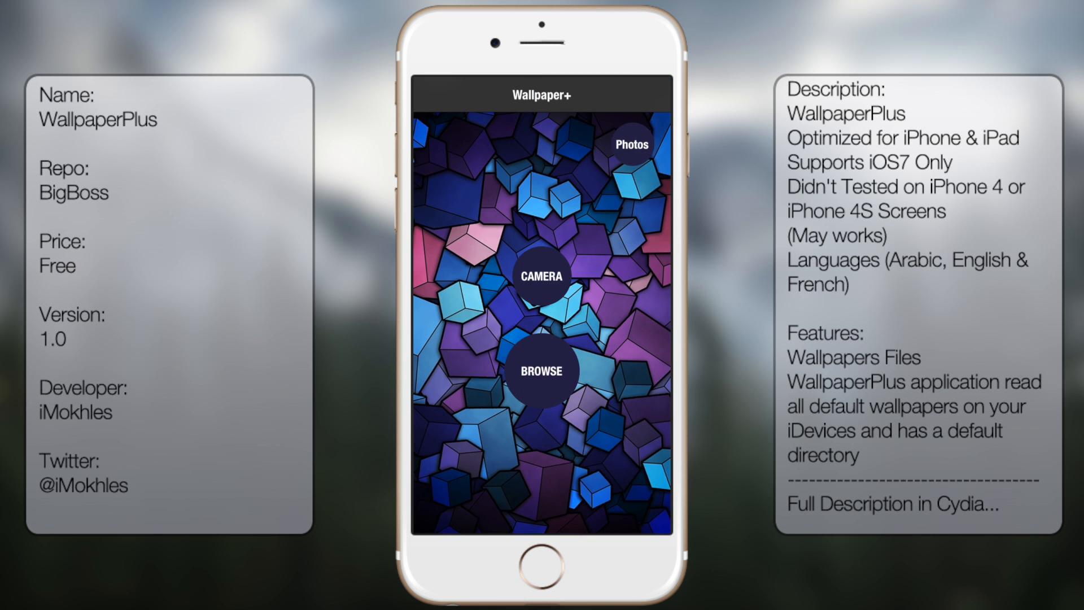